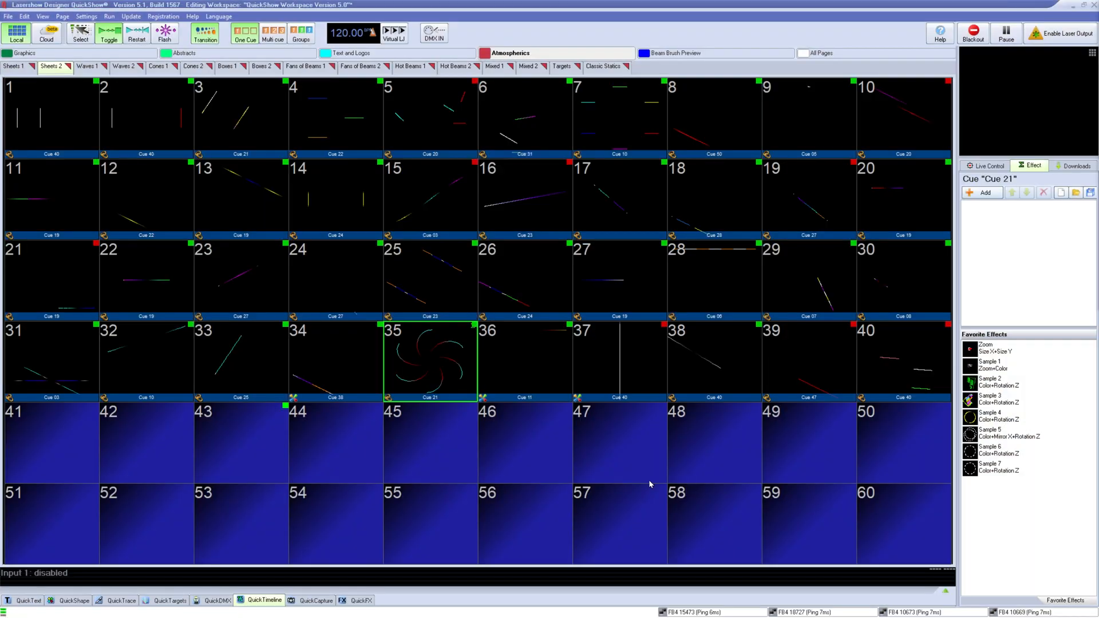
Open the FB4 Browser from the File menu to list the projectors
left_click(7, 16)
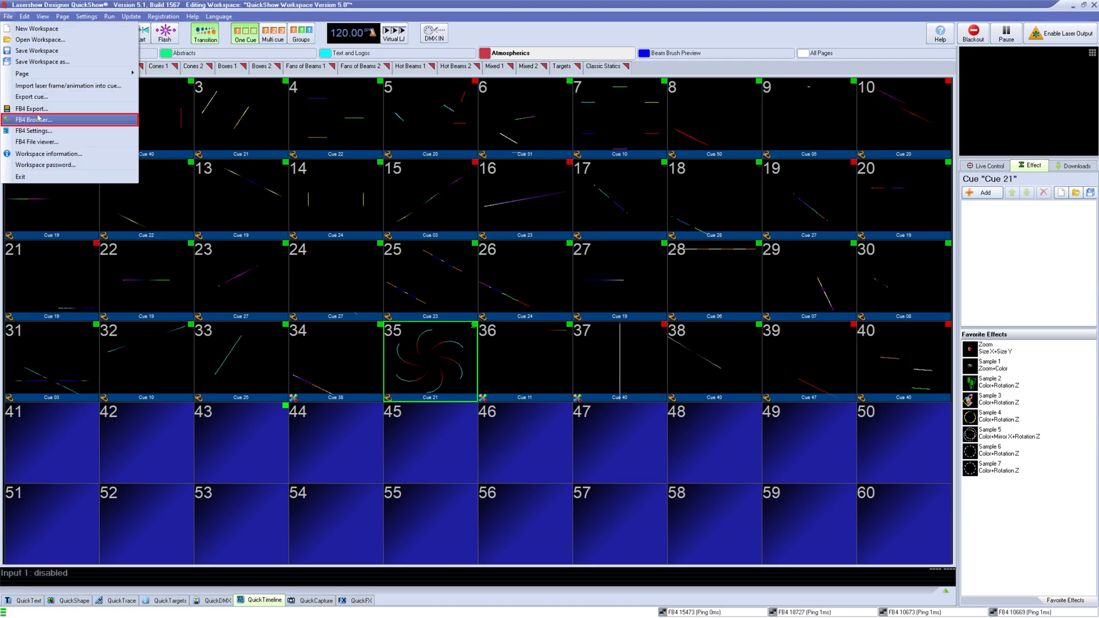
left_click(33, 119)
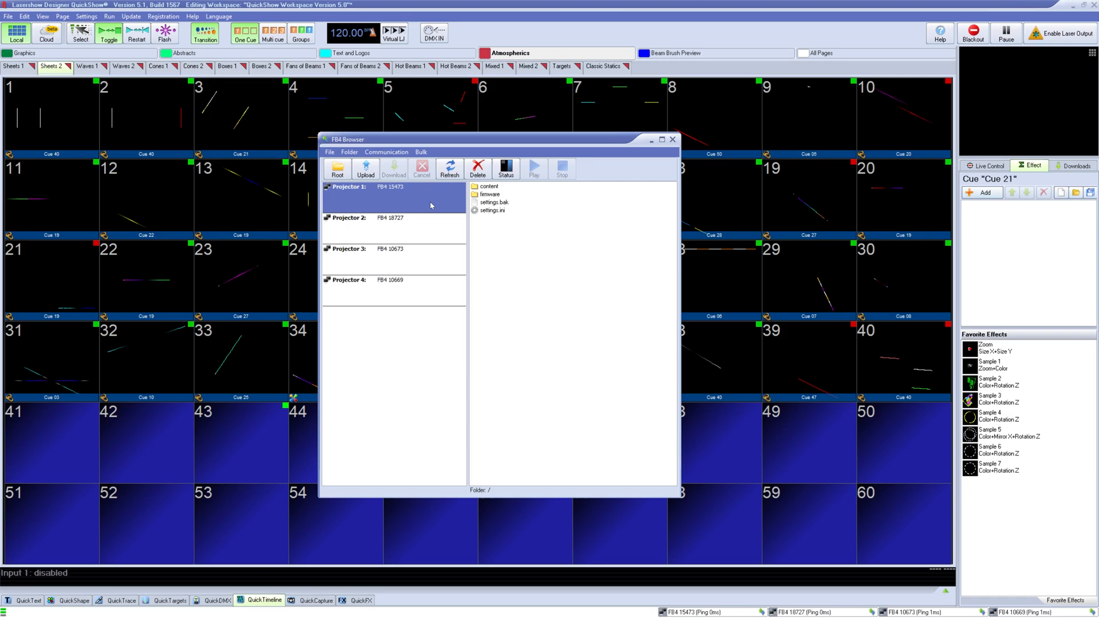
mouse_move(366, 168)
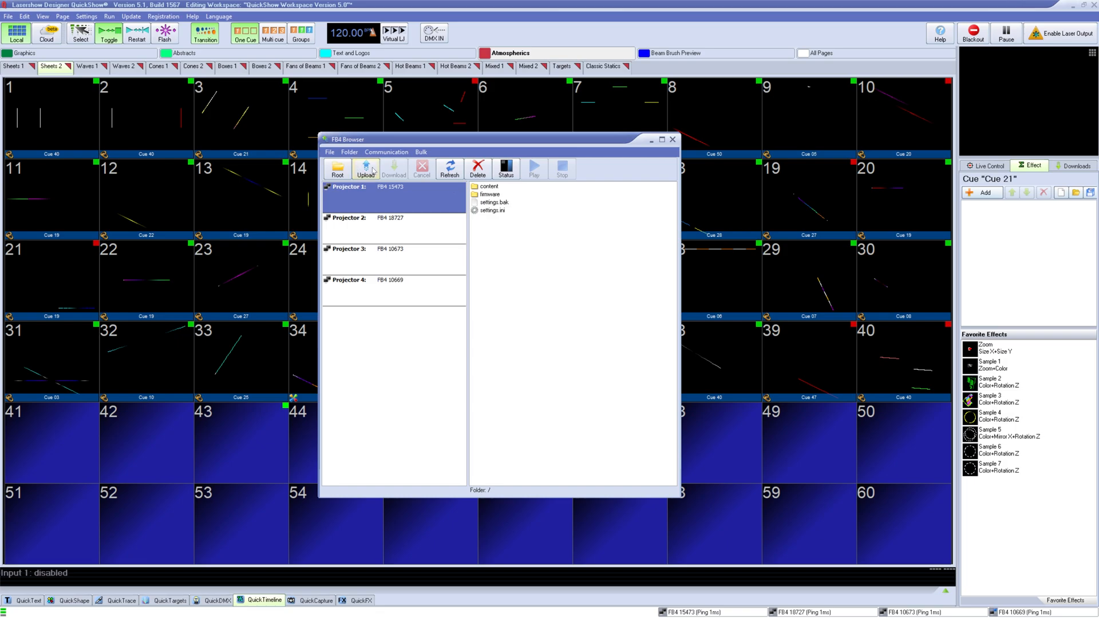
mouse_move(394, 169)
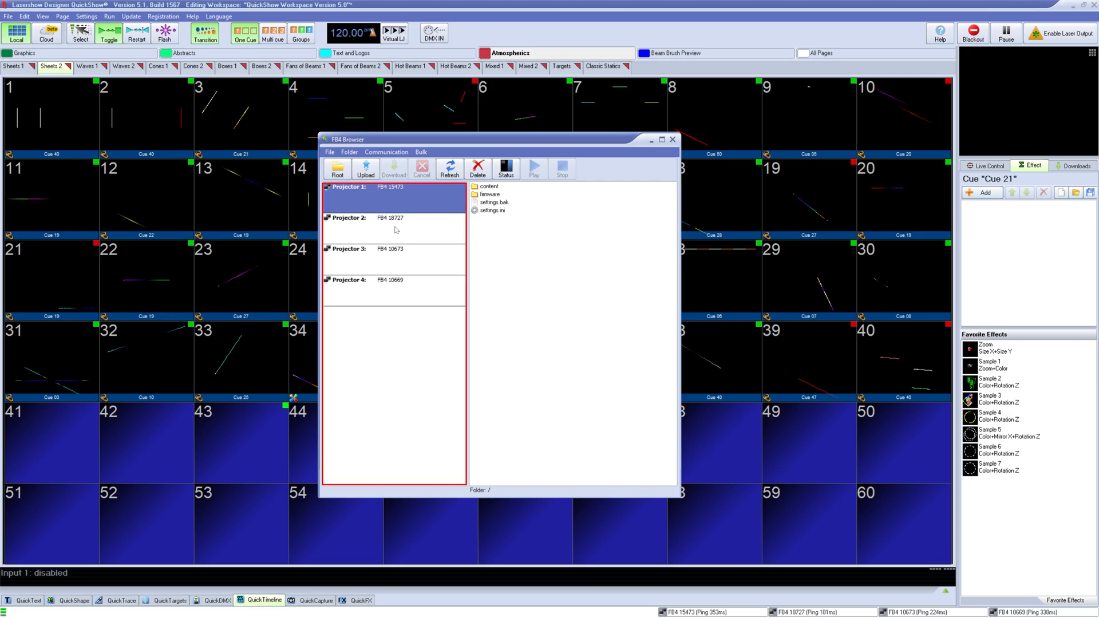
left_click(392, 288)
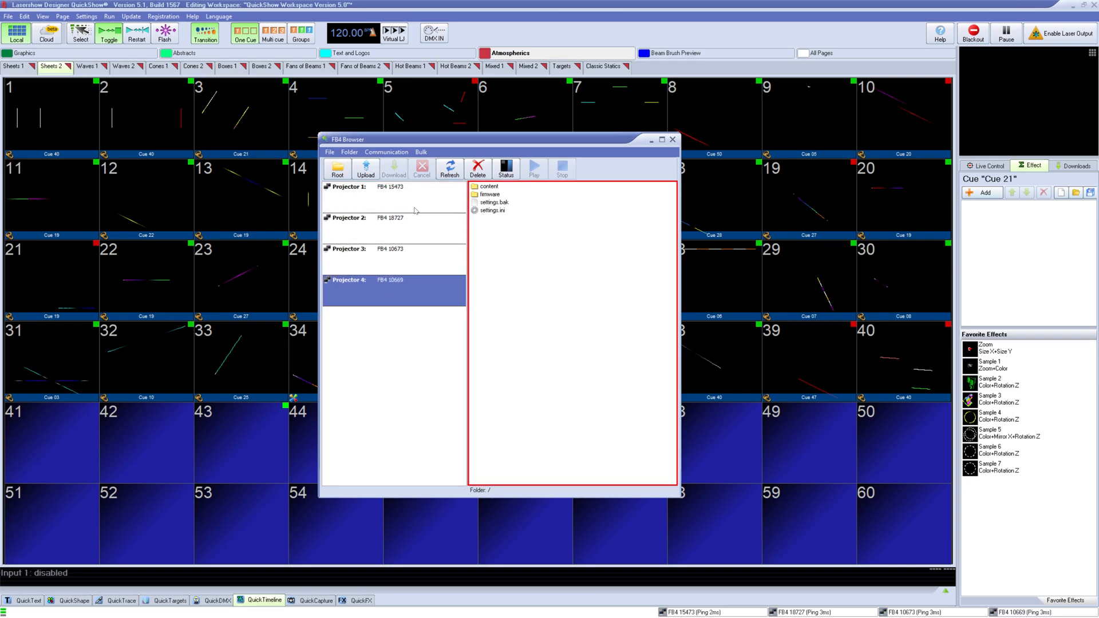
left_click(393, 187)
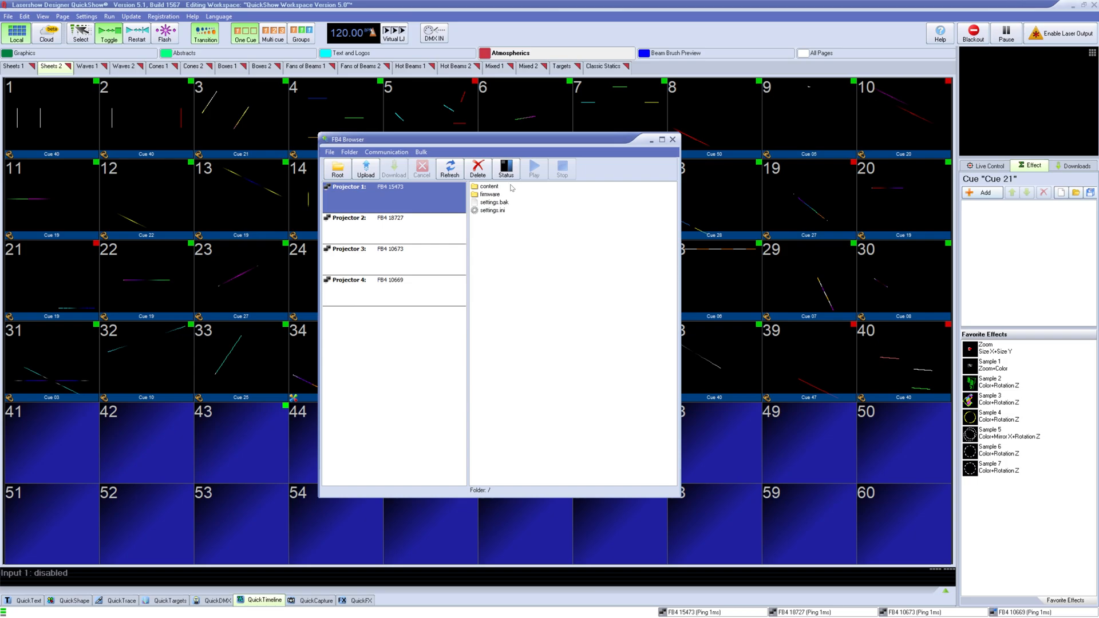
left_click(490, 194)
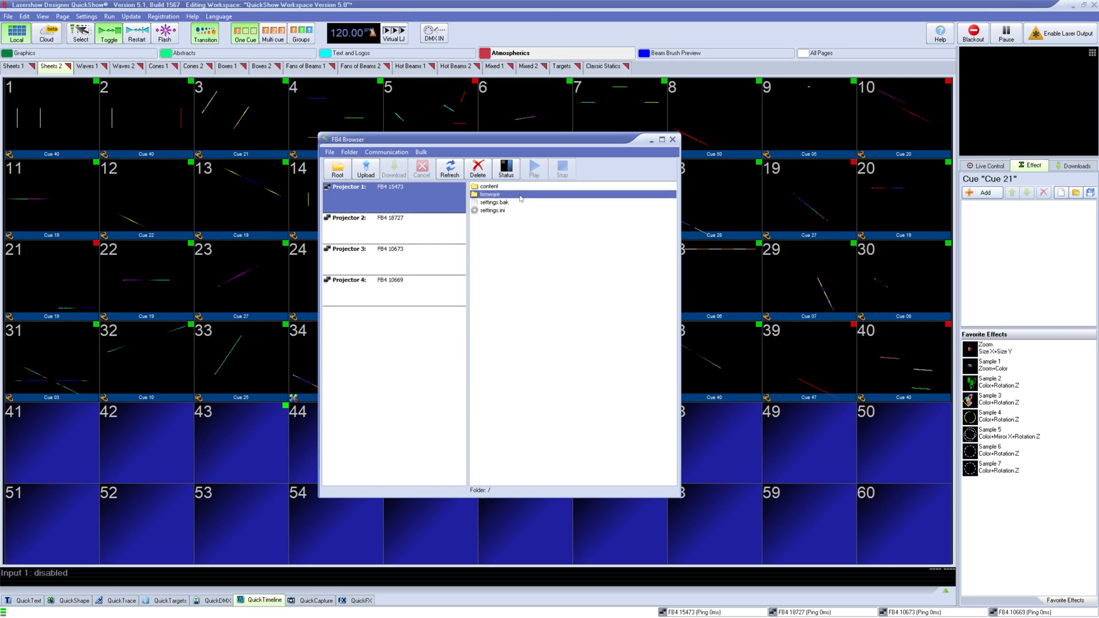
left_click(495, 202)
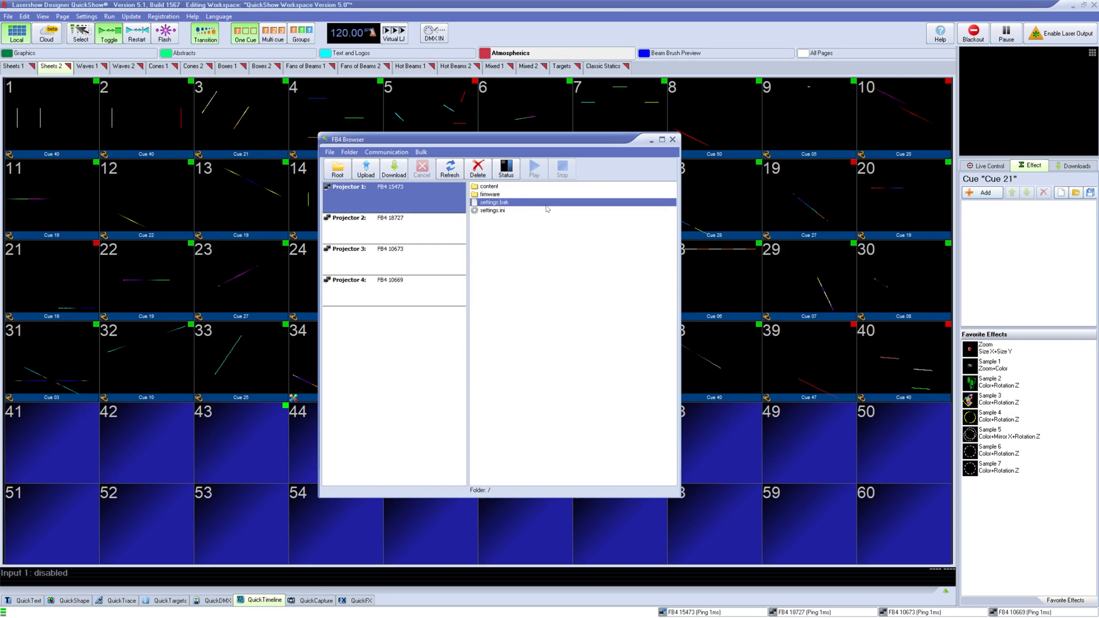
left_click(493, 210)
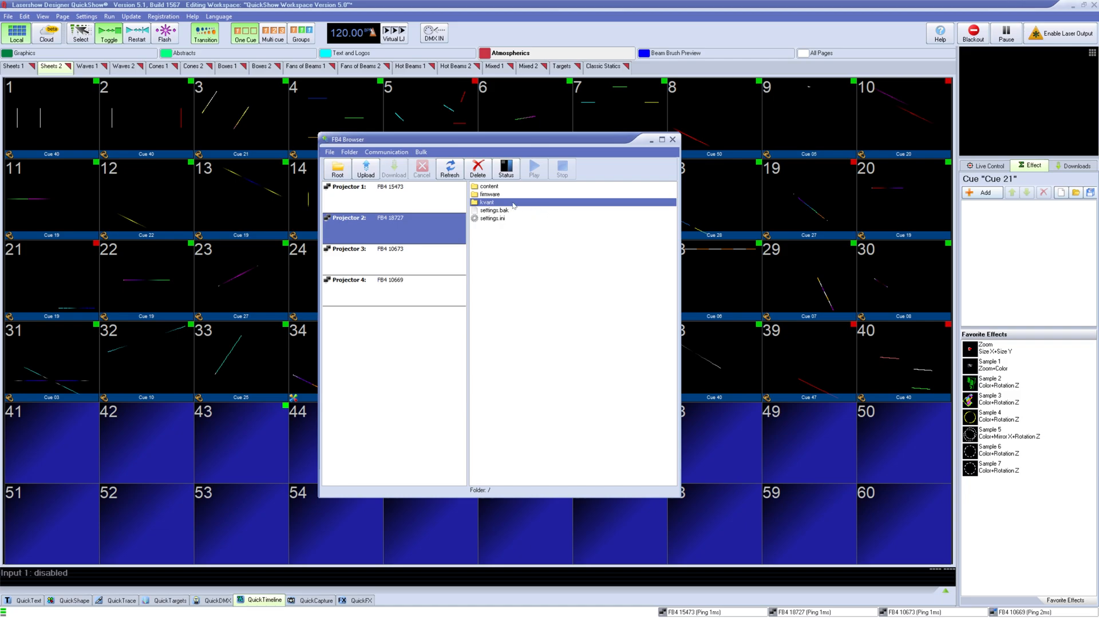
mouse_move(410, 195)
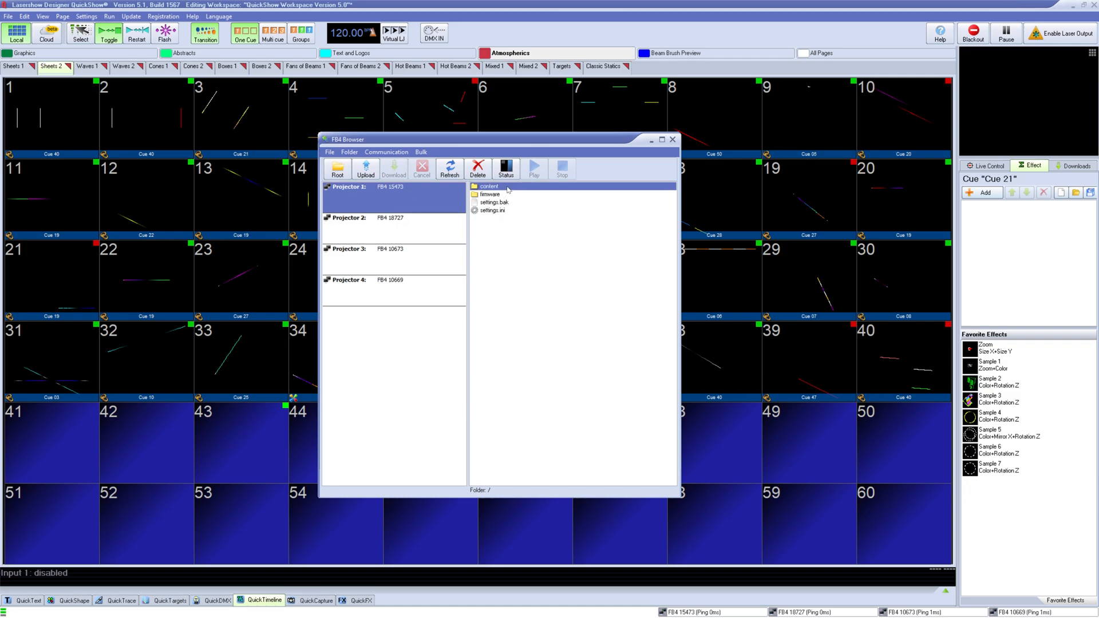
Browse content/dmx, return to the root folder, then start and cancel a file upload
double_click(490, 186)
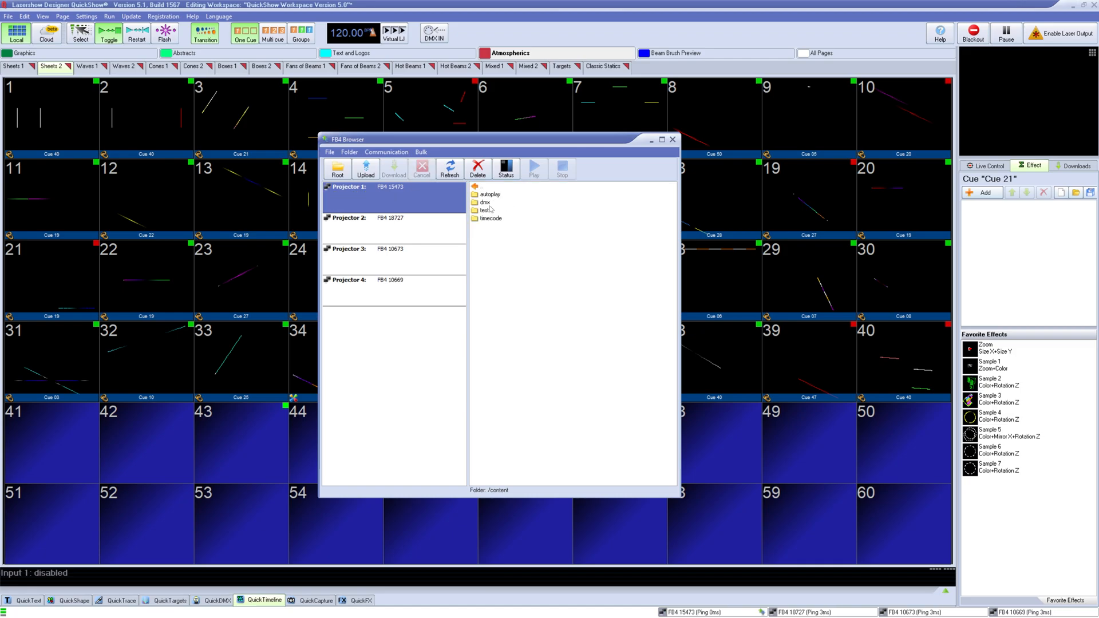
double_click(485, 203)
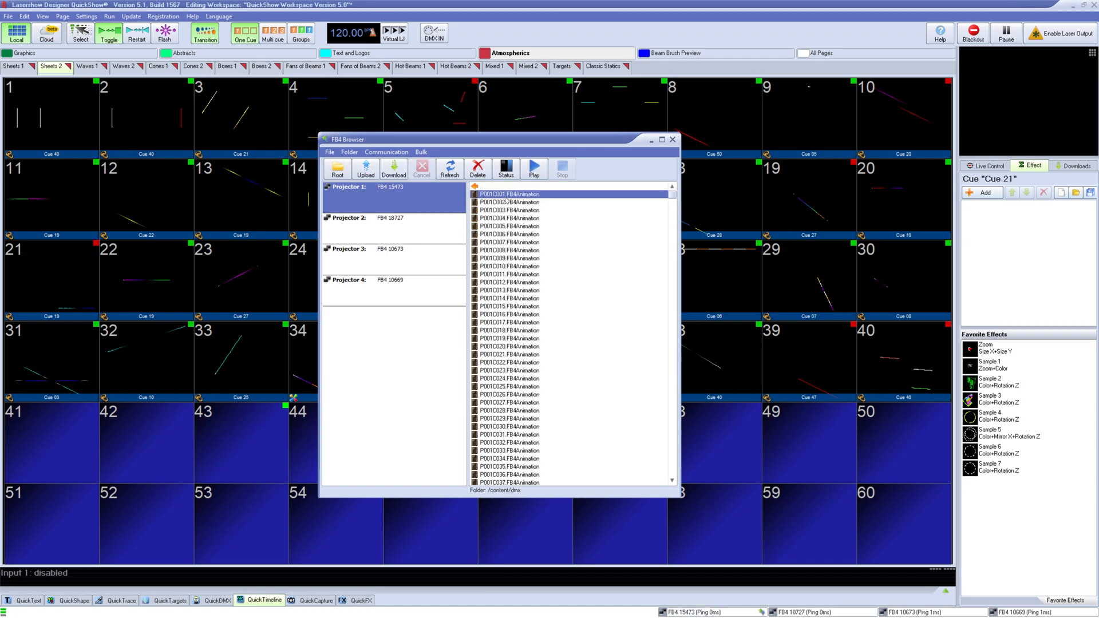
left_click(337, 169)
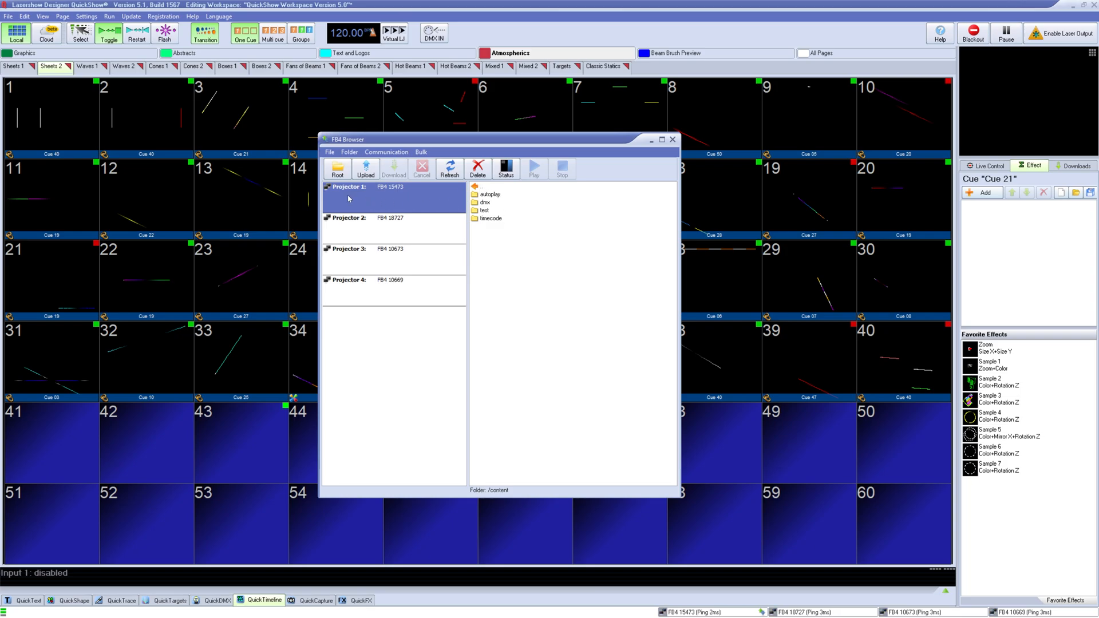
left_click(337, 169)
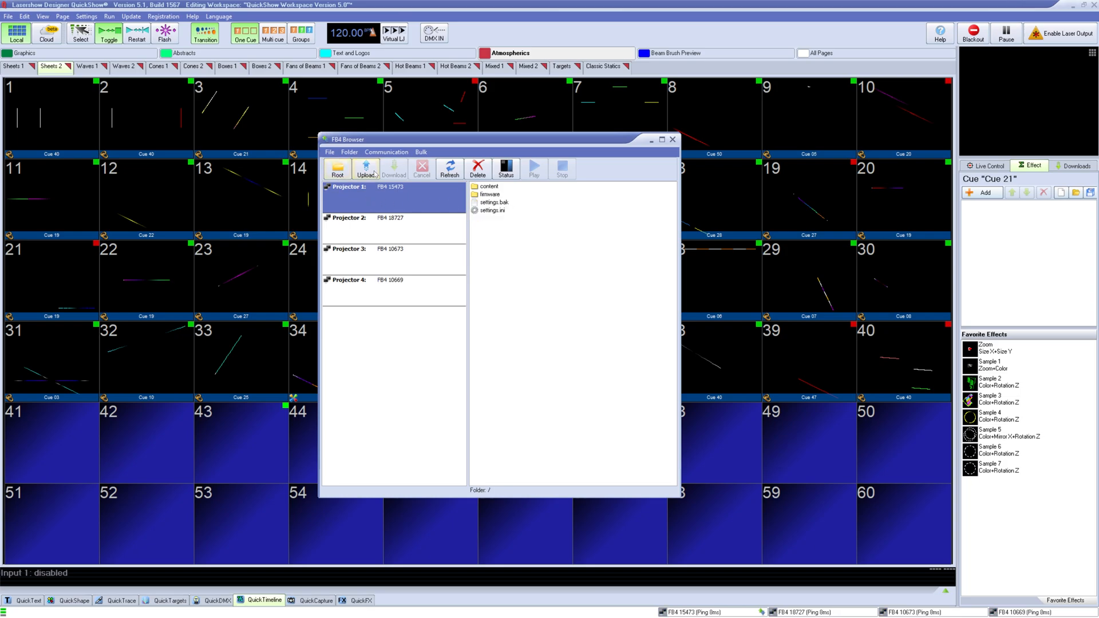
left_click(365, 168)
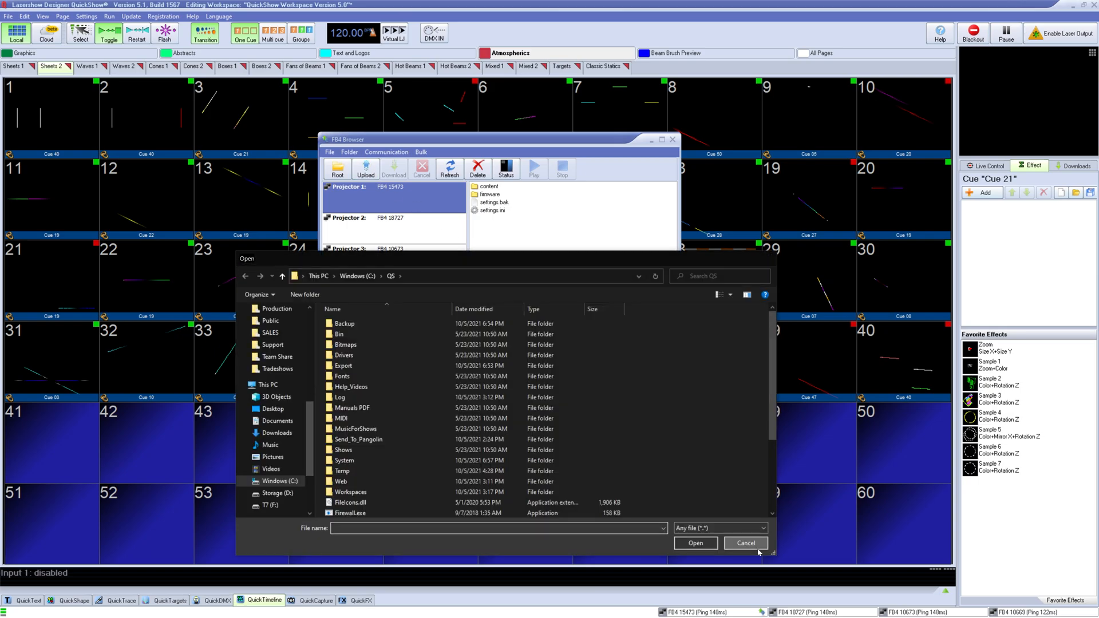
left_click(746, 544)
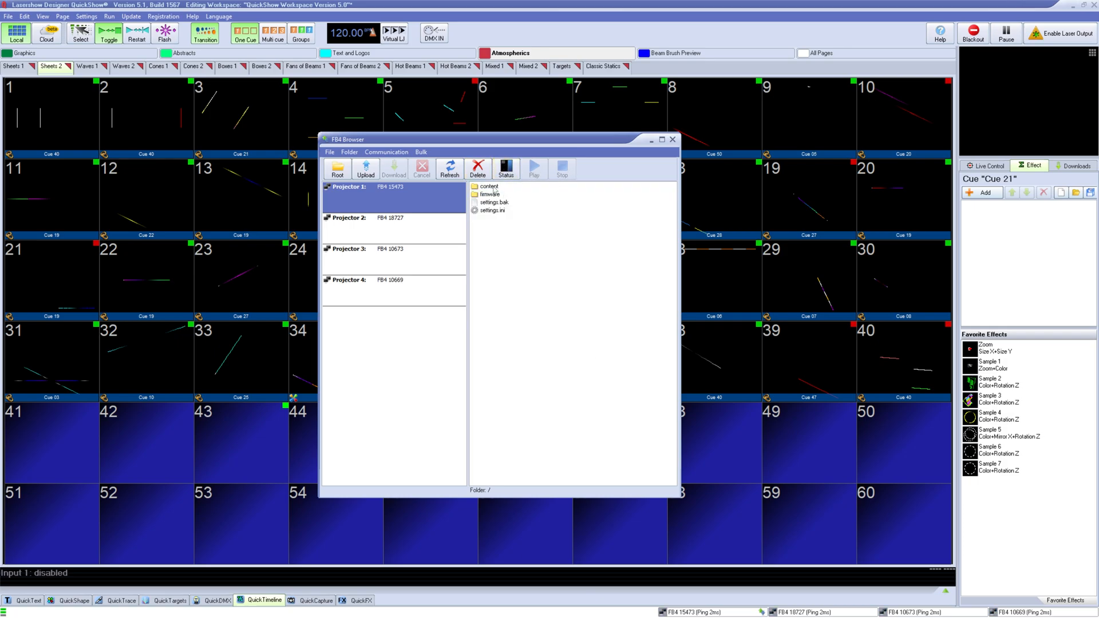
Reopen content/dmx to list its FB4 animations and show folder creation options
double_click(489, 186)
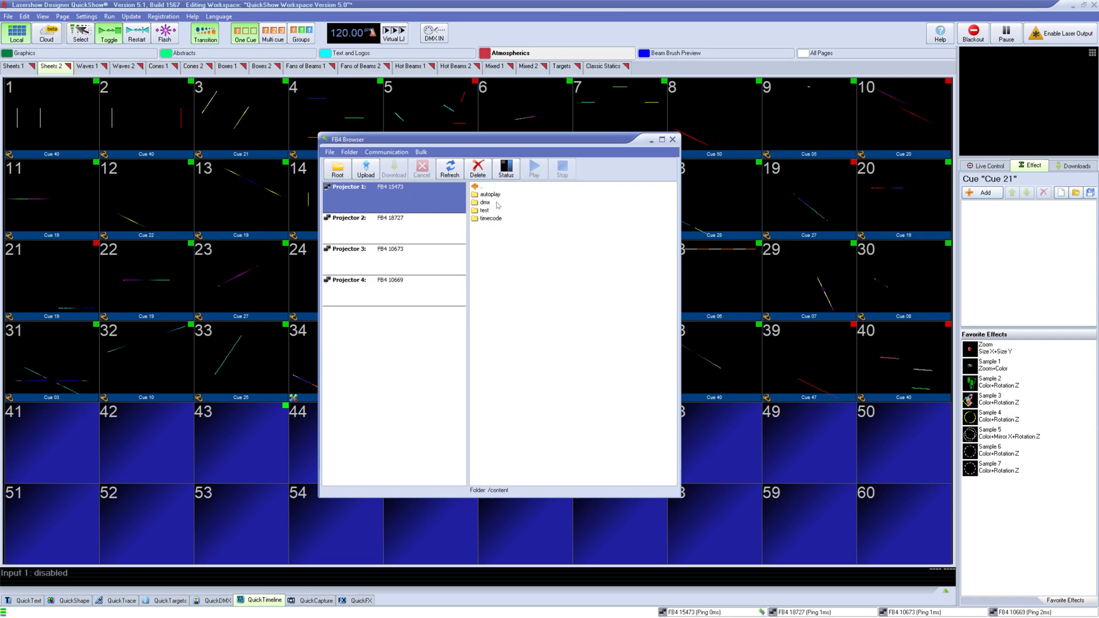
double_click(486, 202)
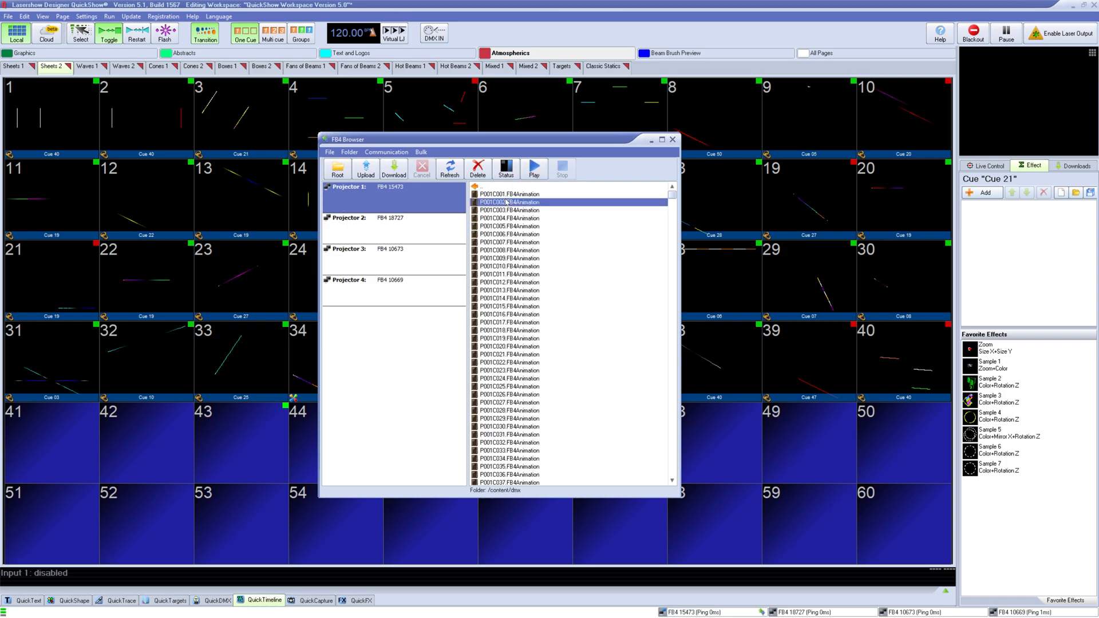
mouse_move(428, 209)
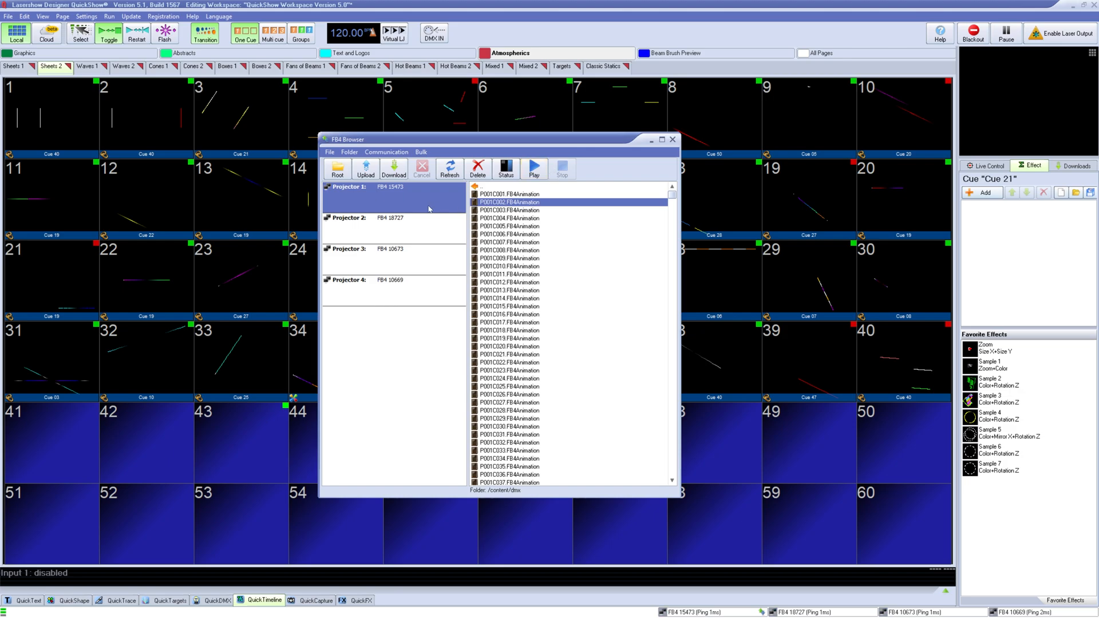
left_click(349, 152)
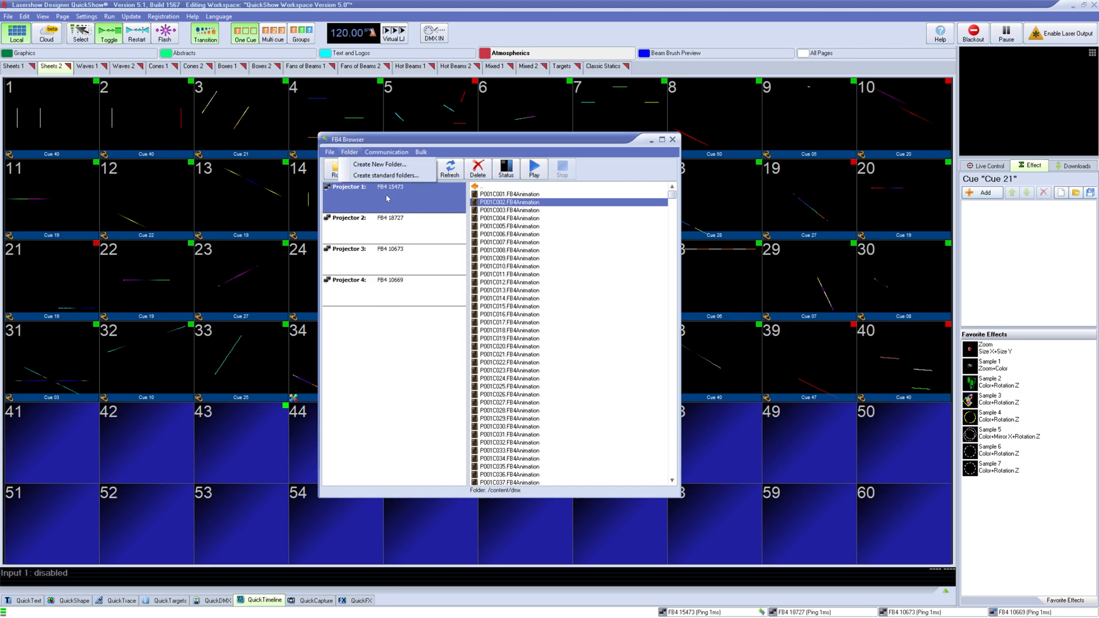
left_click(386, 153)
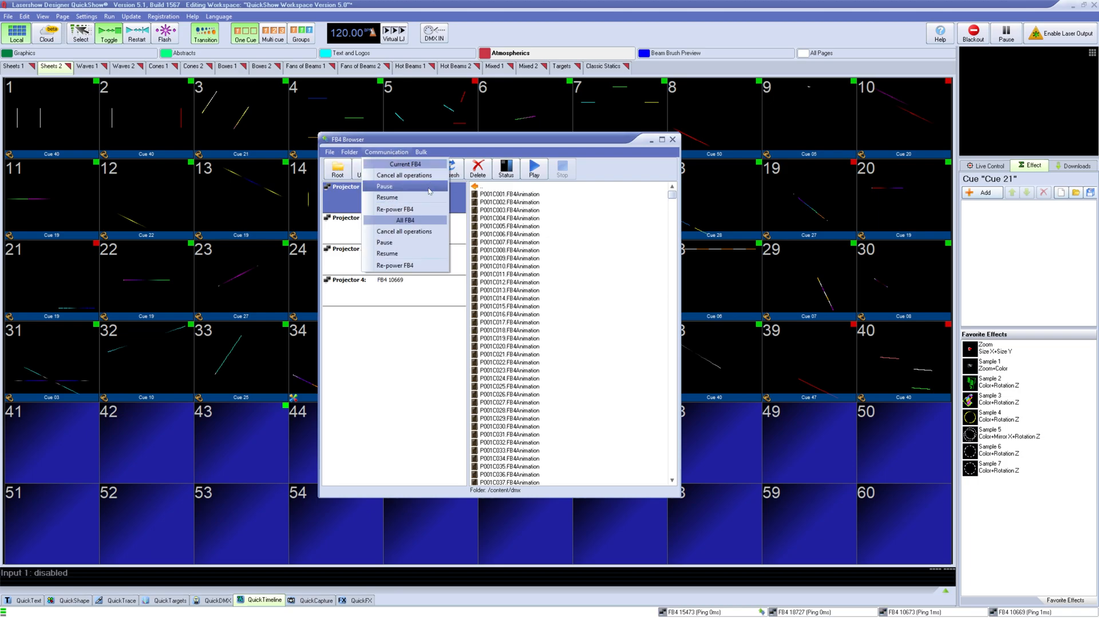
mouse_move(426, 210)
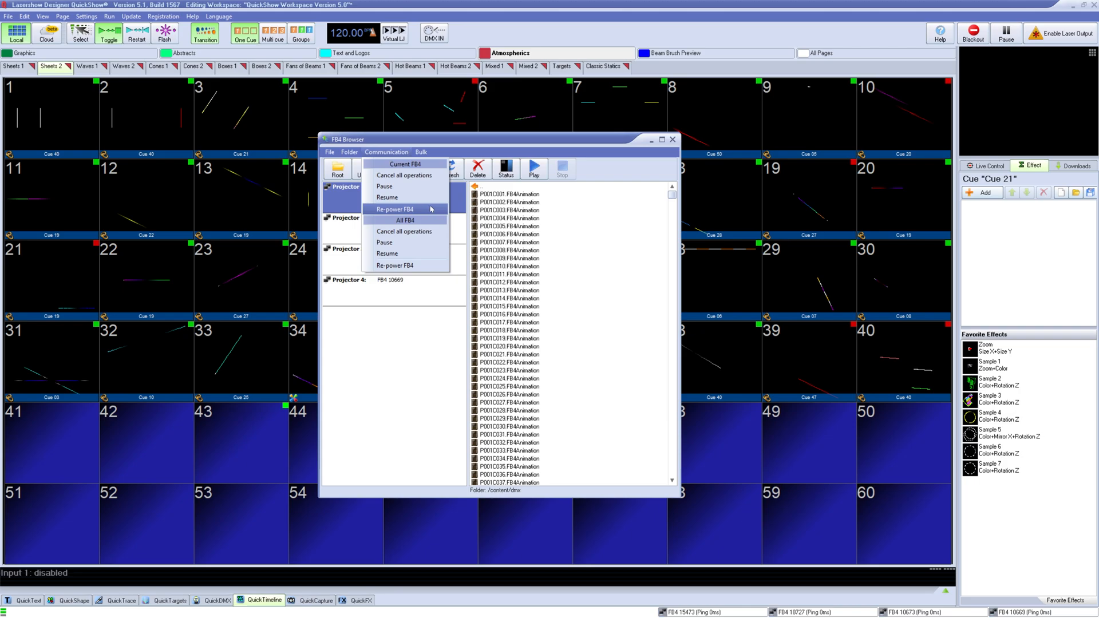
mouse_move(406, 265)
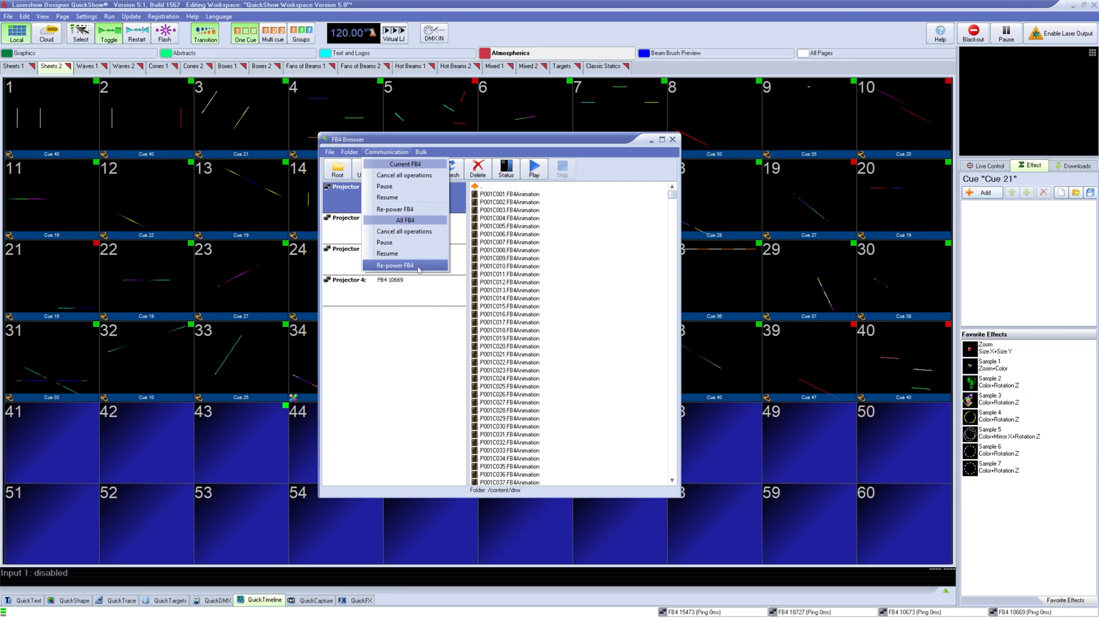
mouse_move(419, 271)
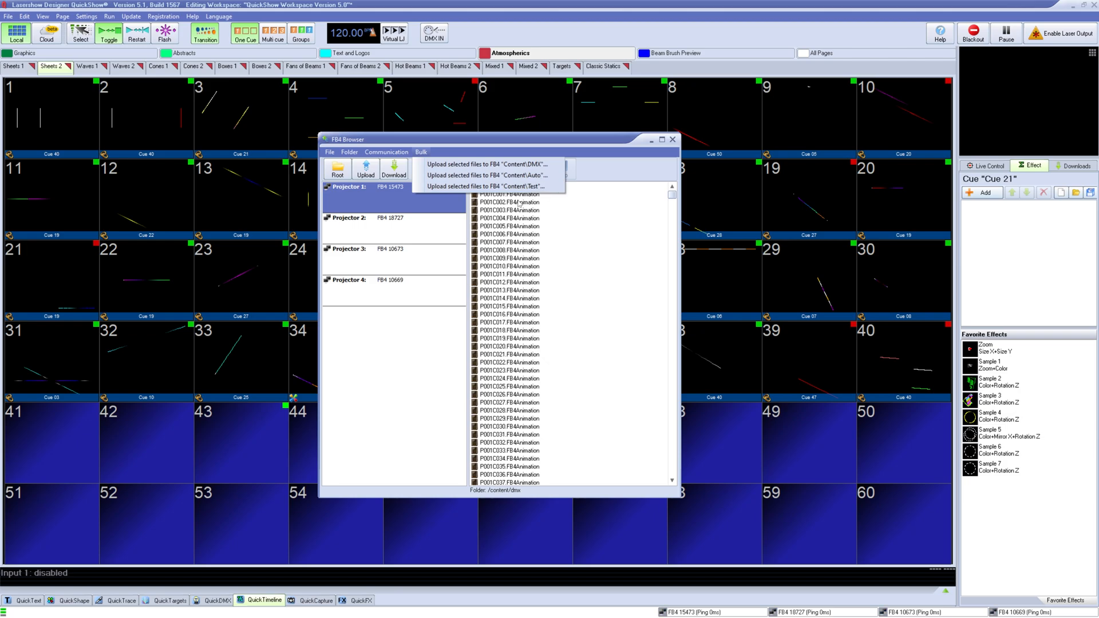
View the firmware folder from Root, go back to Root, and close the FB4 Browser
left_click(337, 169)
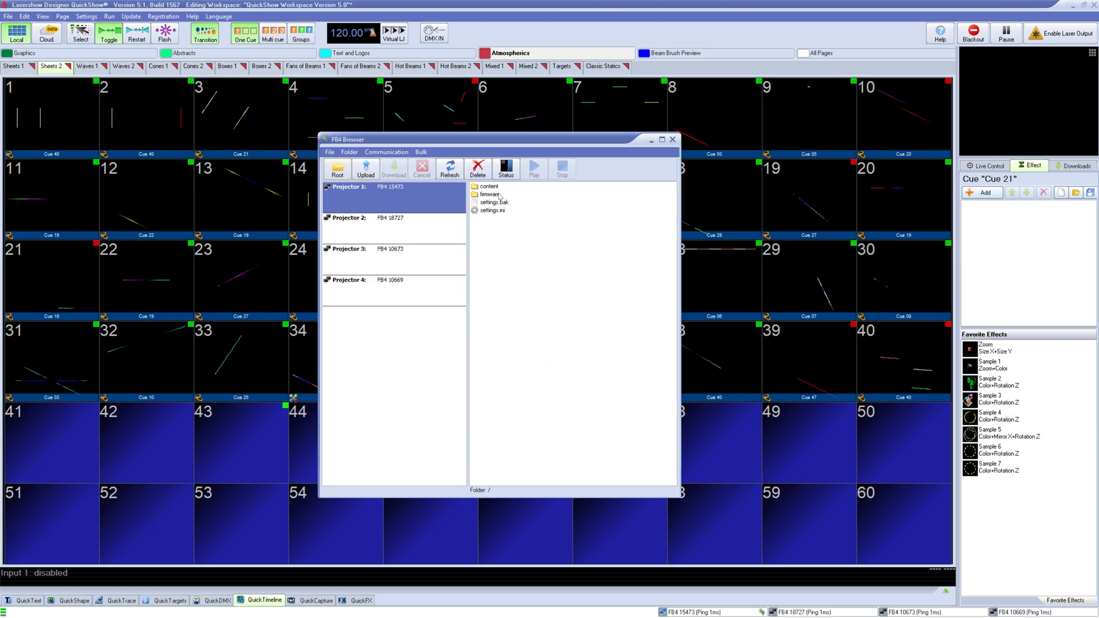
double_click(489, 194)
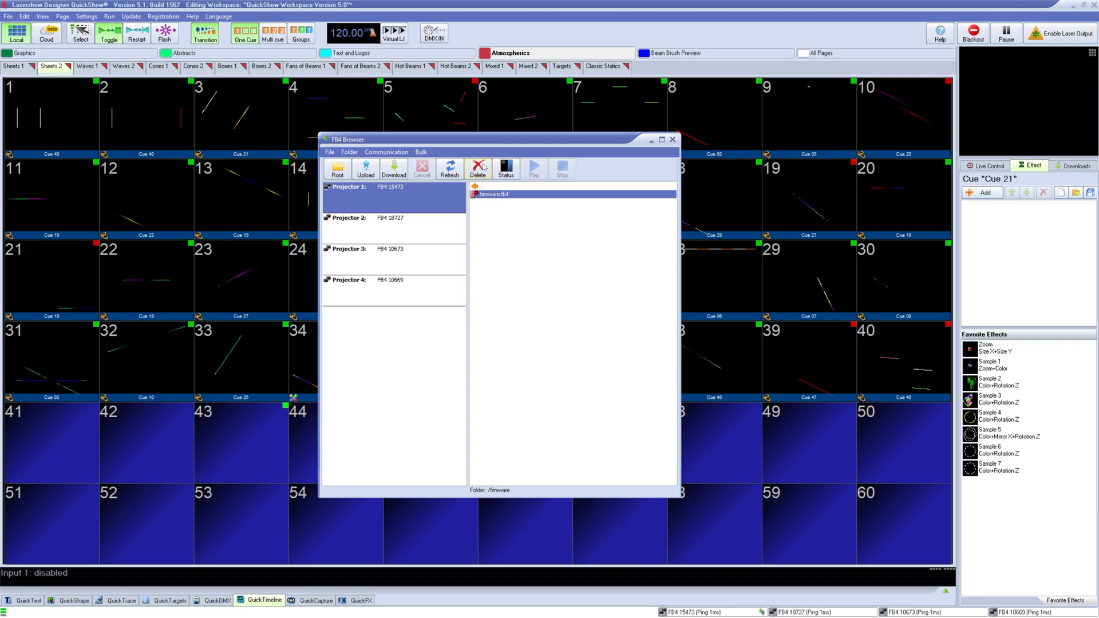
left_click(365, 169)
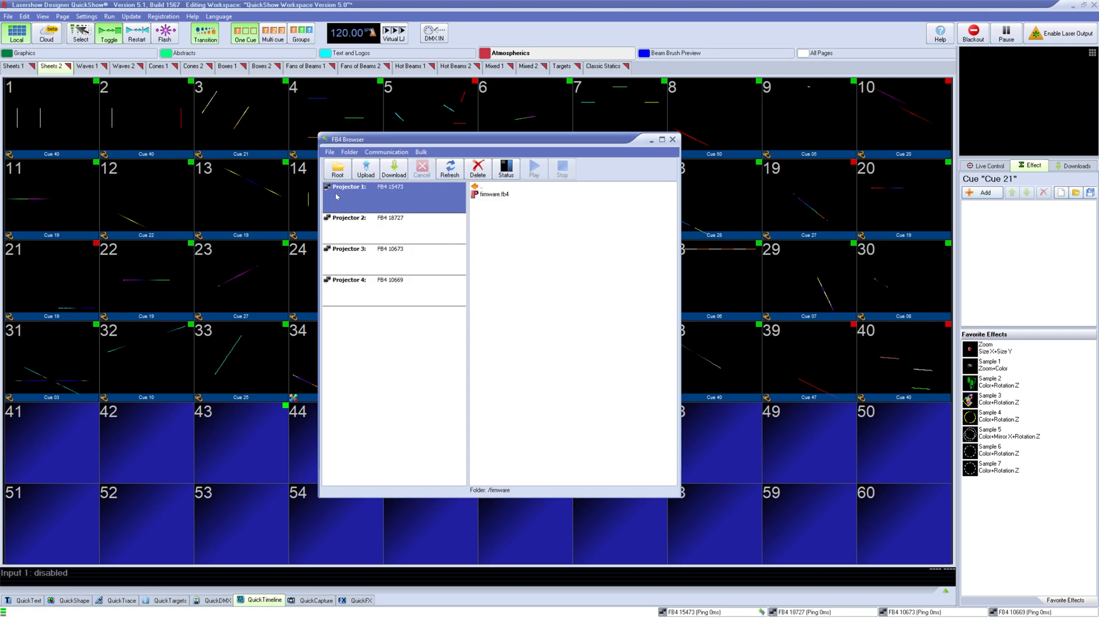
left_click(338, 169)
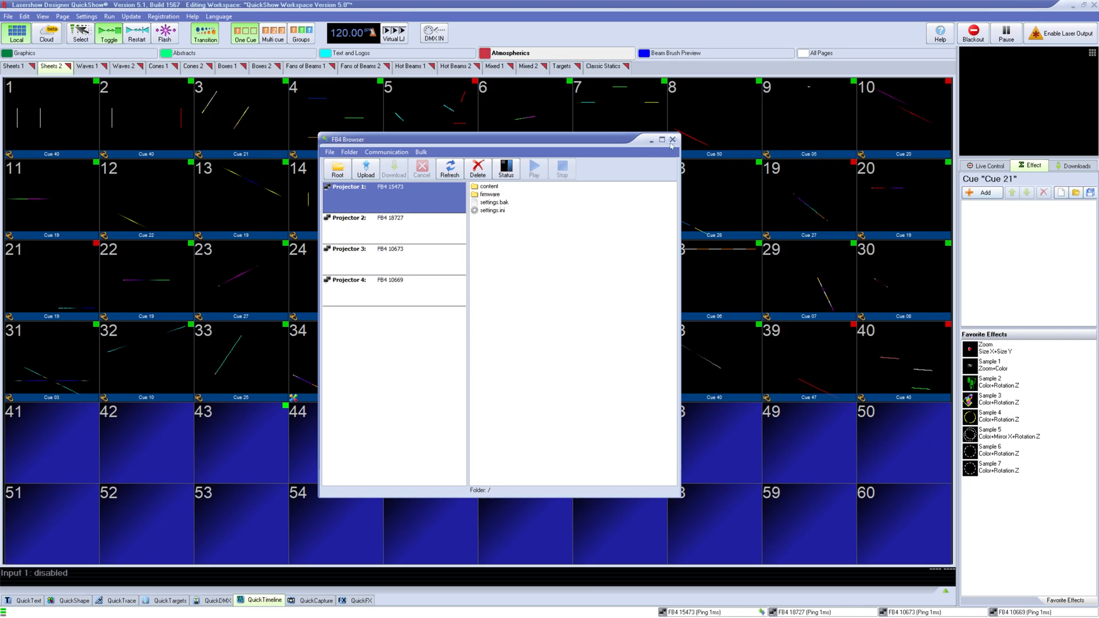
left_click(191, 16)
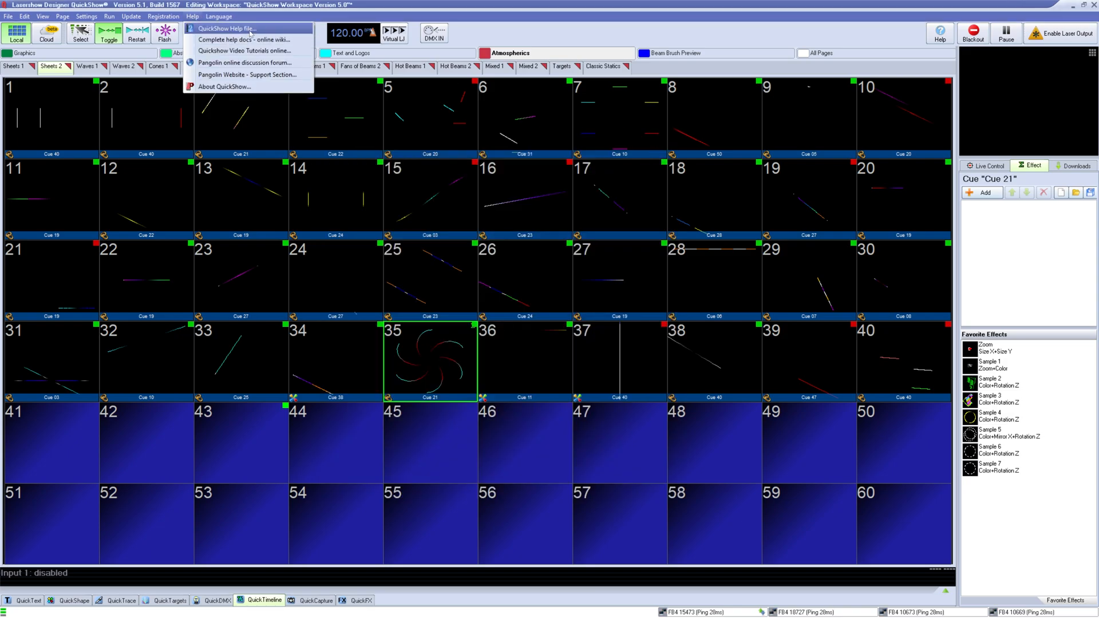
mouse_move(242, 63)
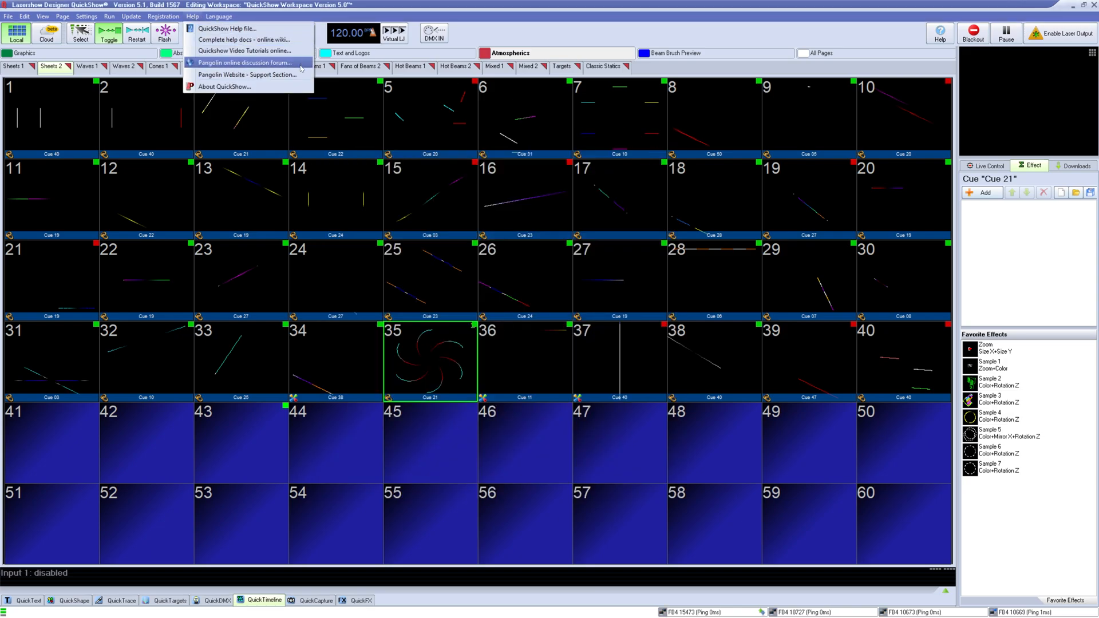